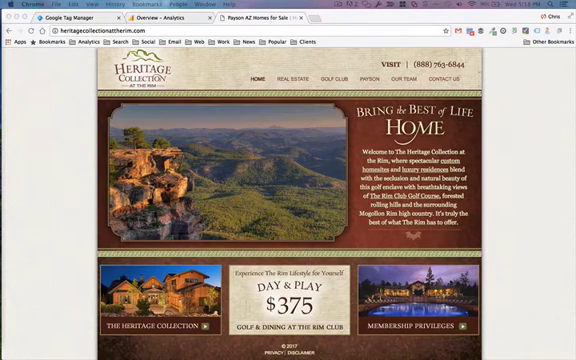
mouse_move(497, 128)
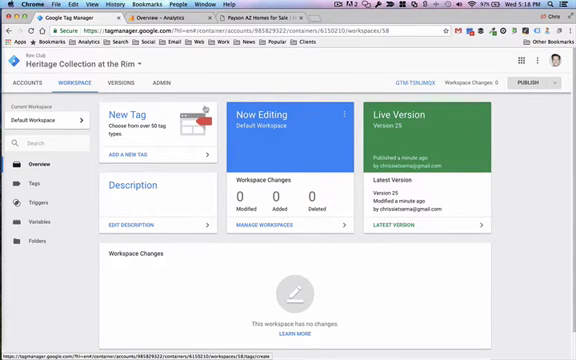
Start a new untitled tag from the New Tag card in the Default Workspace
left_click(25, 197)
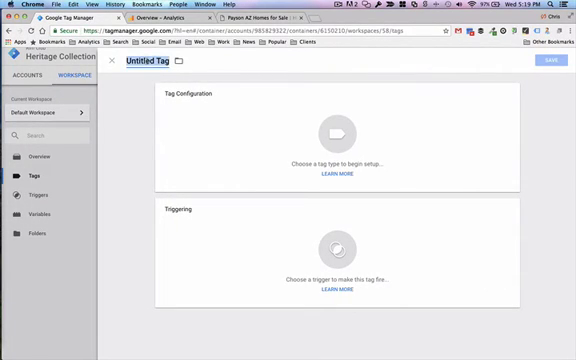
Name the tag 'Analytics - Timer Event' and set its type to Universal Analytics
type("Anati")
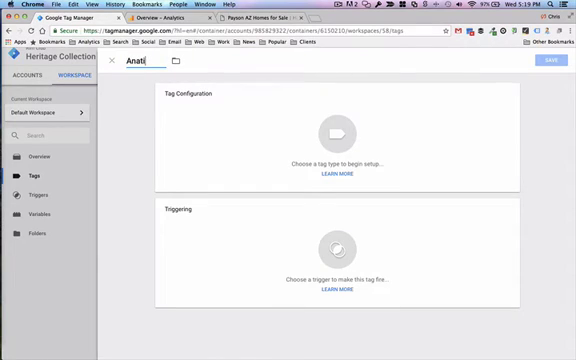
type("Analytics")
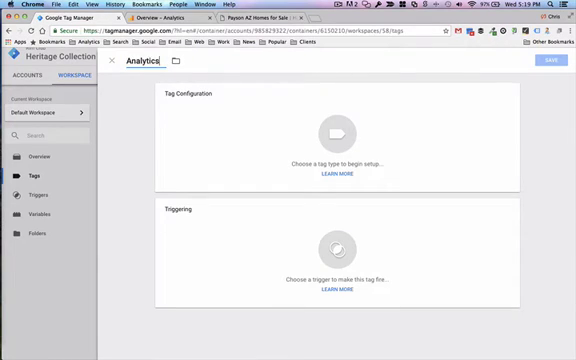
type("- Timer Event")
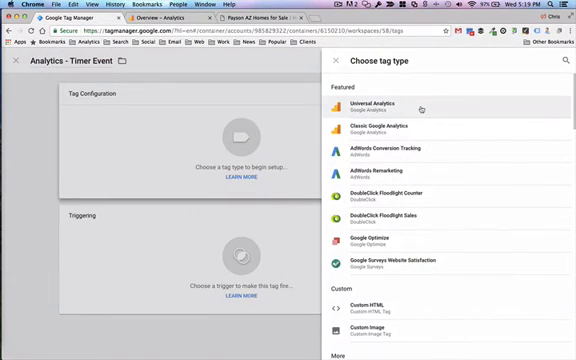
left_click(389, 106)
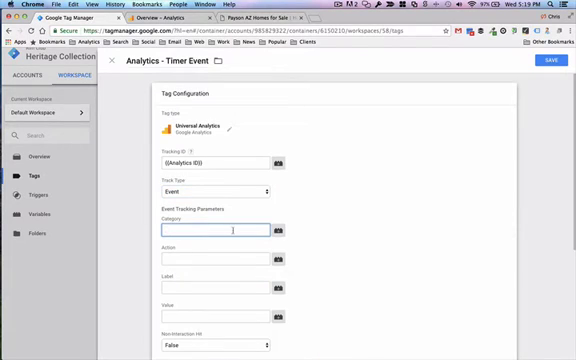
Enter event category 'Timer', action 'Engaged', and label 'Engaged Visitor'
type("Timer")
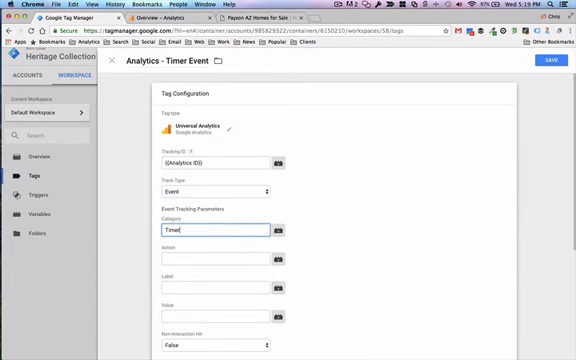
type("Engaged")
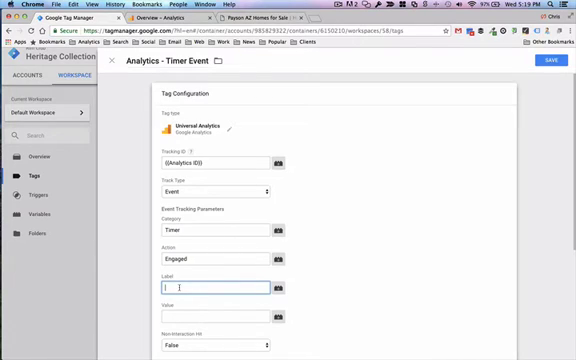
type("Enga")
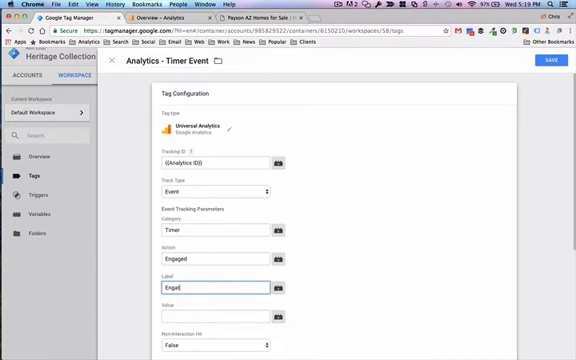
type("Engaged Visitor")
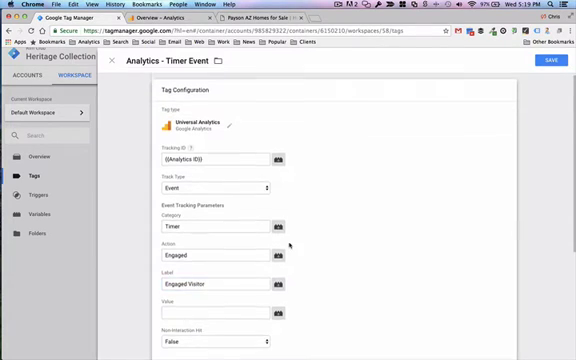
scroll("down", 3)
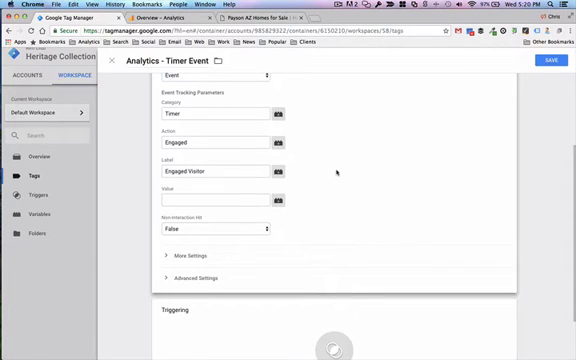
scroll("down", 3)
type("Timer Trigger - 15")
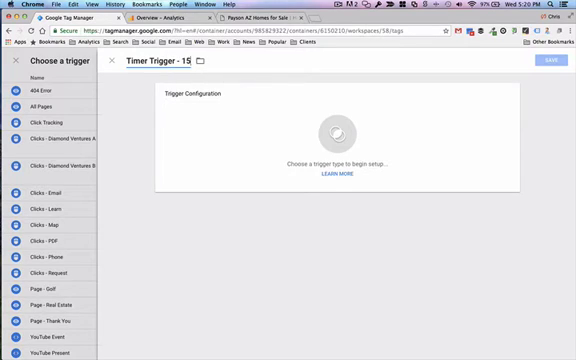
Name the new trigger 'Timer Trigger - 15 Seconds'
type("Seconds")
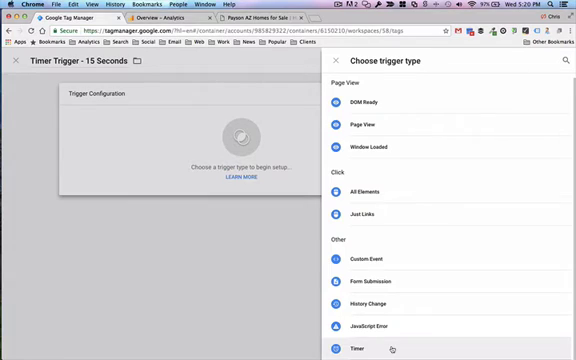
Make it a Timer trigger: 15000 ms interval, limit 1, Page Path matches RegEx .*
left_click(357, 348)
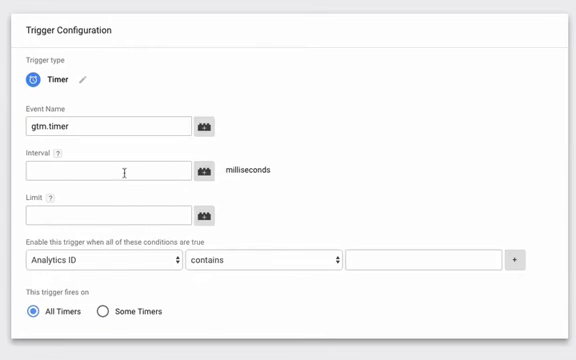
left_click(115, 172)
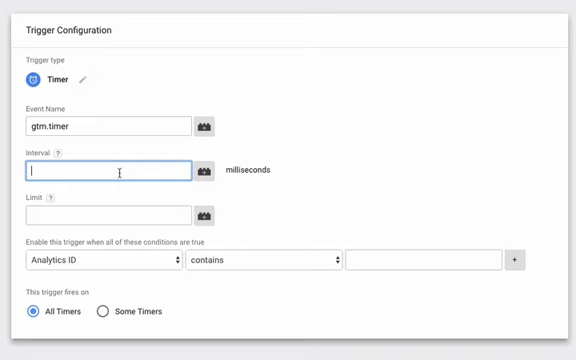
type("15000")
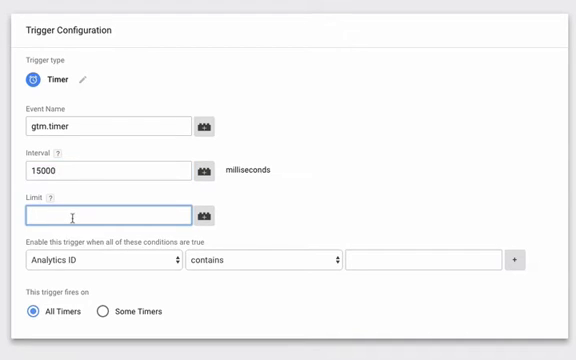
type("1")
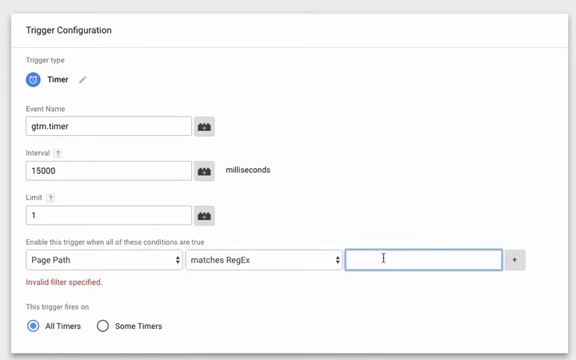
type(".*")
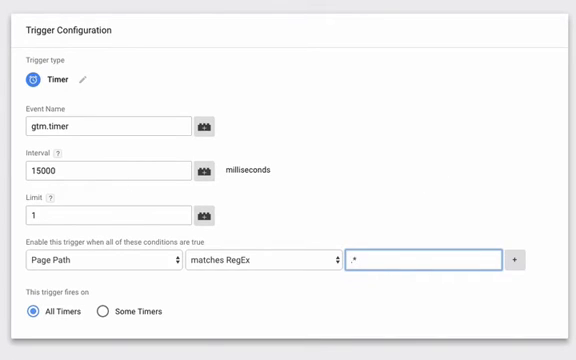
mouse_move(75, 186)
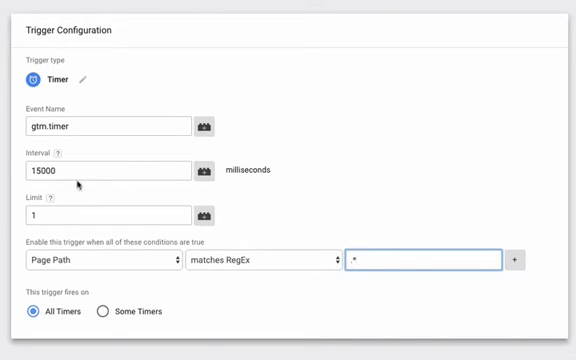
mouse_move(77, 185)
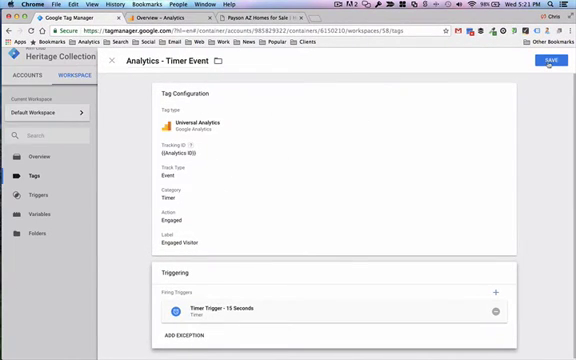
Save the Analytics - Timer Event tag with Timer Trigger - 15 Seconds attached
left_click(547, 63)
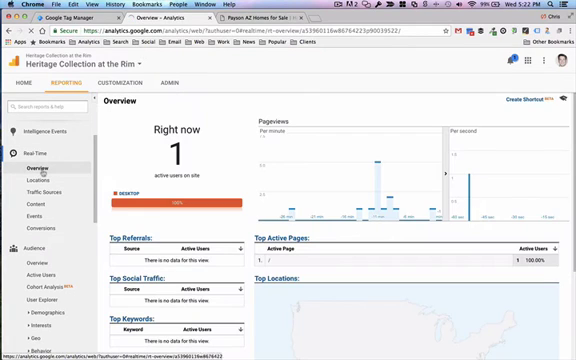
Confirm the one active user in the Google Analytics Real-Time overview
scroll("down", 3)
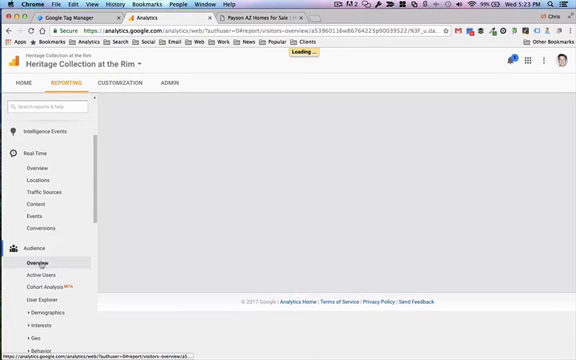
Open the Audience Overview report for all users
left_click(28, 263)
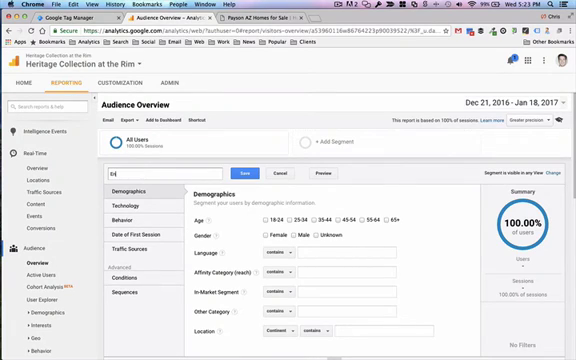
Name the segment 'Engaged Visitors', require Event Label contains 'Engaged Visitor', and save
type("Engaged Visitors")
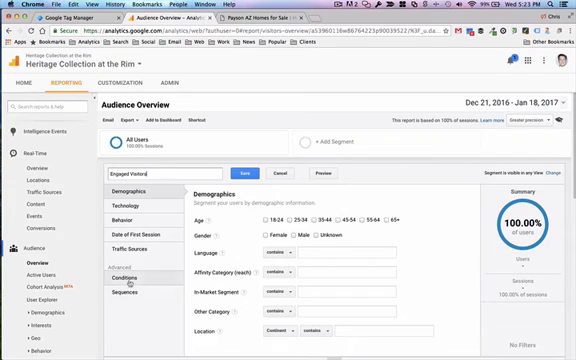
left_click(139, 291)
type("Engaged Visitor")
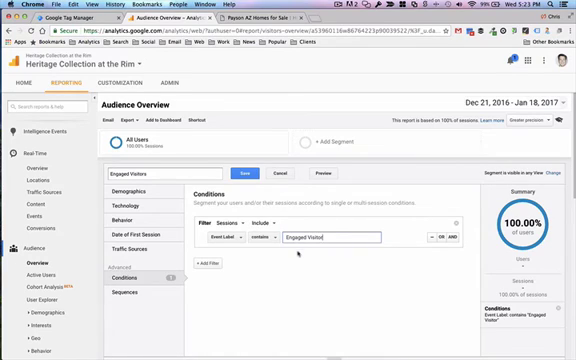
left_click(245, 173)
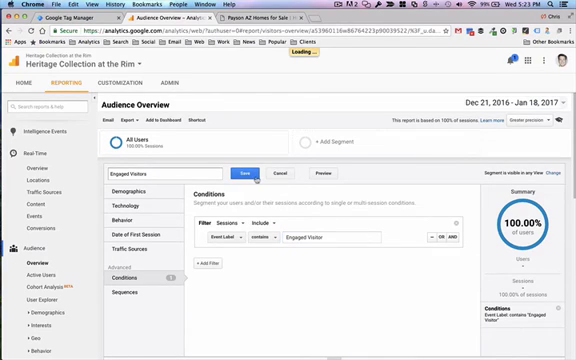
Apply Engaged Visitors and browse the Channels and All Pages reports (1,300 pageviews)
left_click(243, 174)
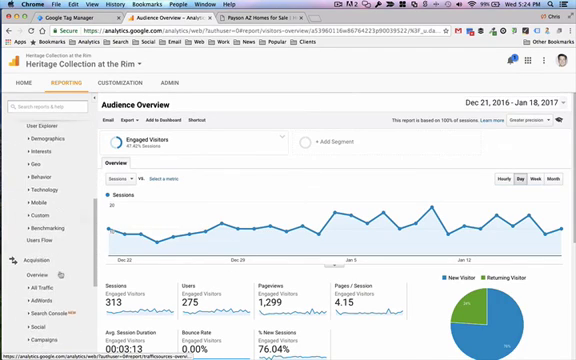
left_click(24, 283)
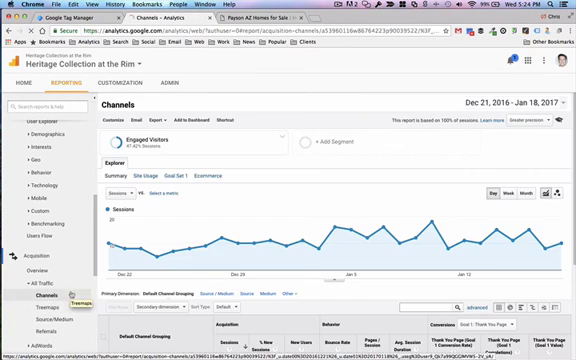
scroll("down", 3)
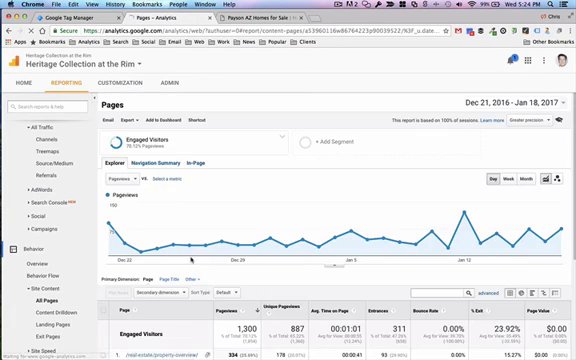
scroll("down", 3)
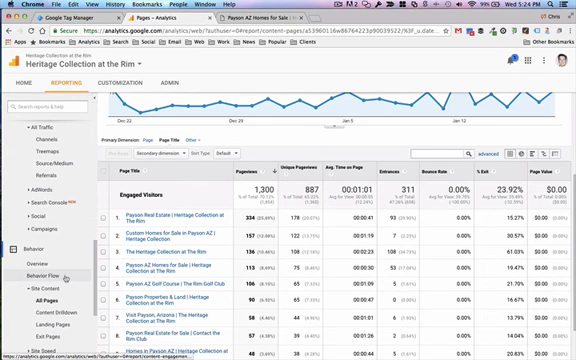
scroll("down", 3)
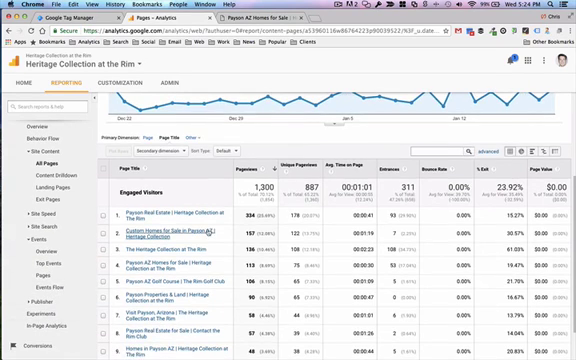